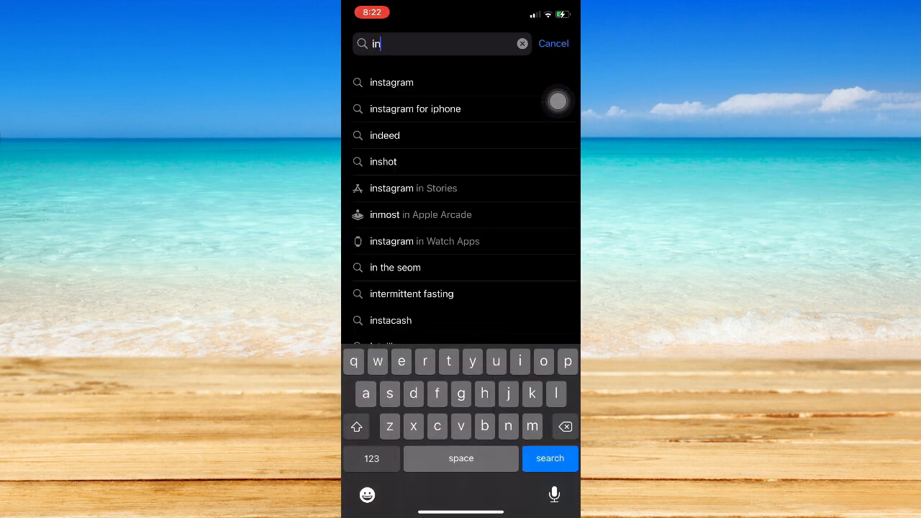
Search the App Store for 'instagram' and launch Instagram to its home feed
{"action": "left_click", "coordinate": [392, 82]}
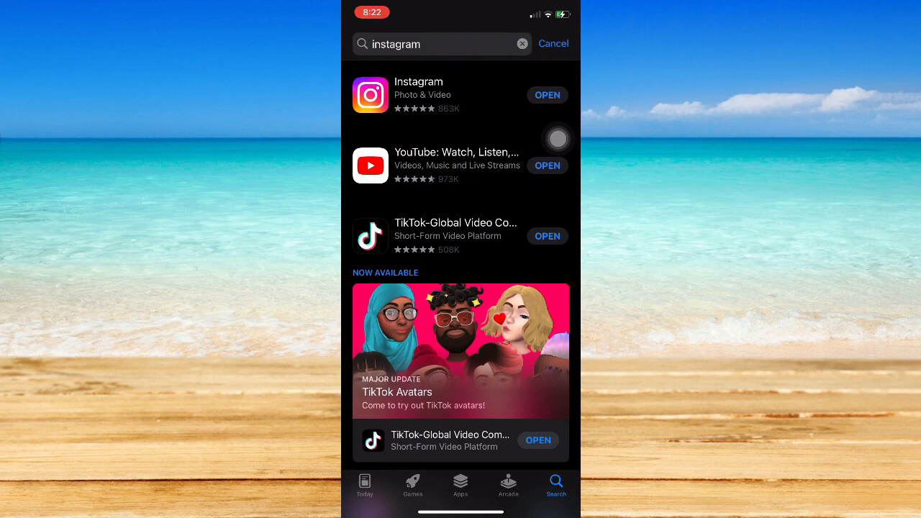
{"action": "left_click", "coordinate": [547, 95]}
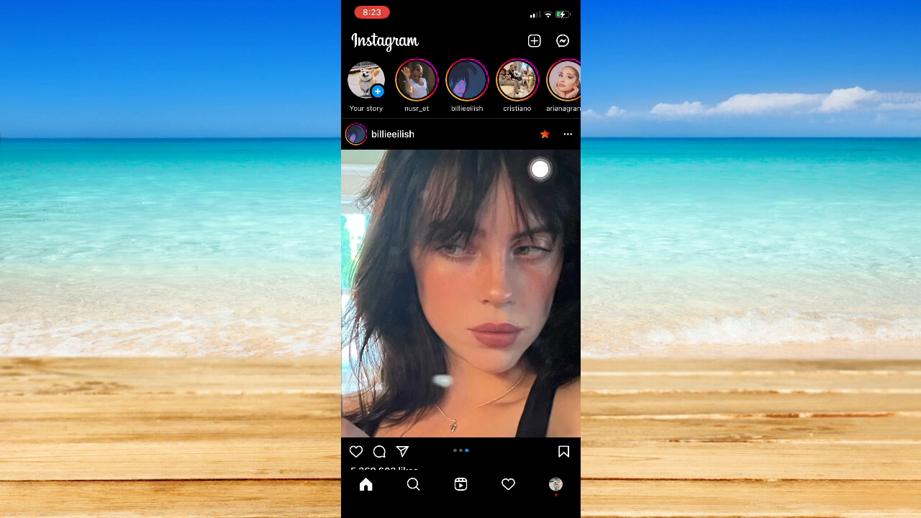
Go to your profile and open Your activity from the options menu
{"action": "left_click", "coordinate": [556, 484]}
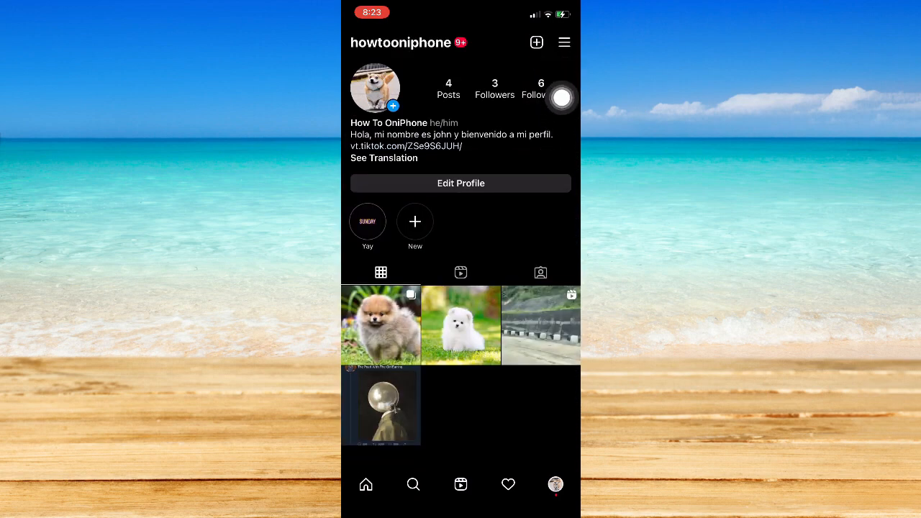
{"action": "left_click", "coordinate": [564, 42]}
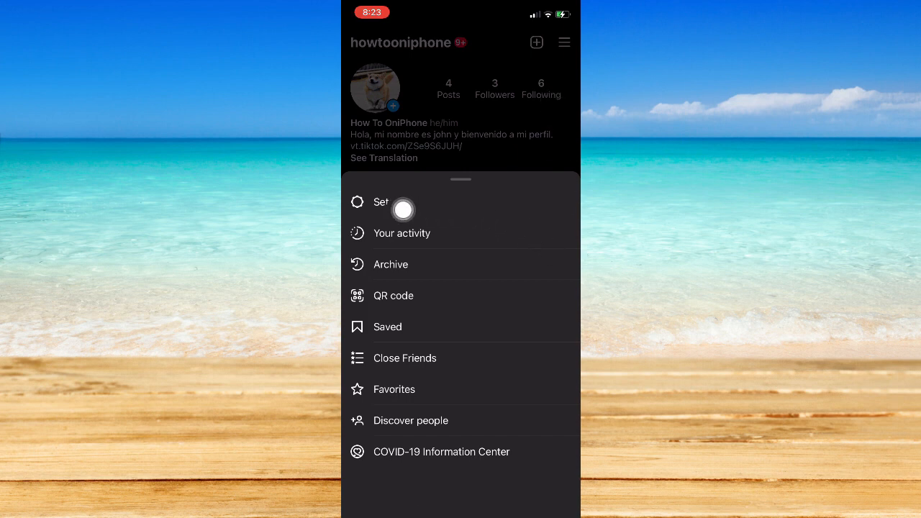
{"action": "mouse_move", "coordinate": [478, 211]}
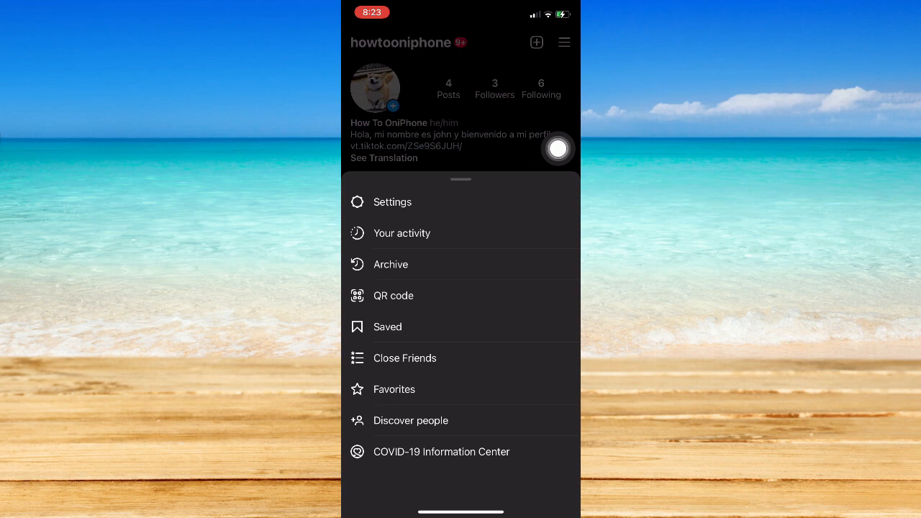
{"action": "left_click", "coordinate": [402, 234]}
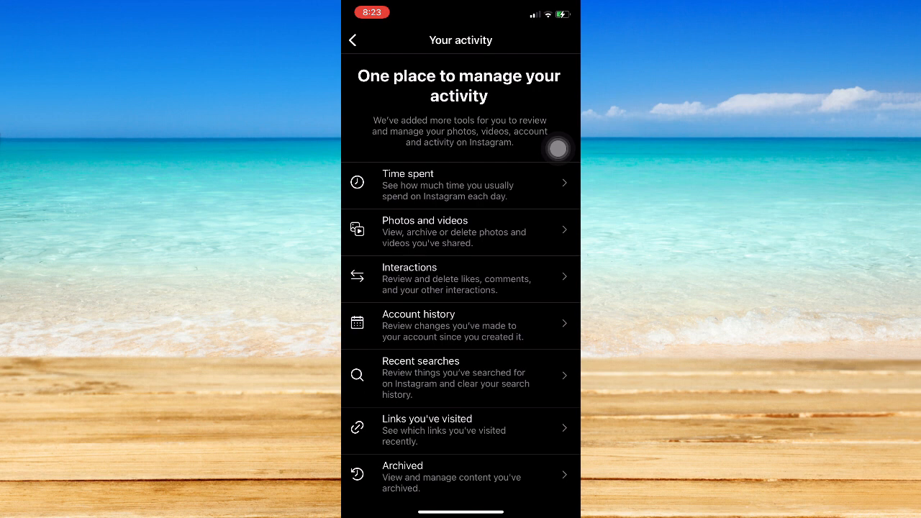
{"action": "mouse_move", "coordinate": [501, 276]}
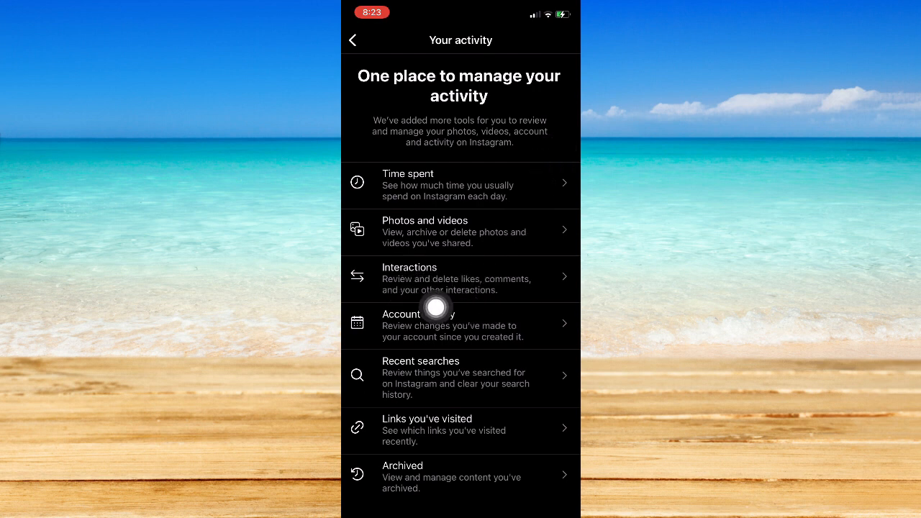
{"action": "mouse_move", "coordinate": [548, 270]}
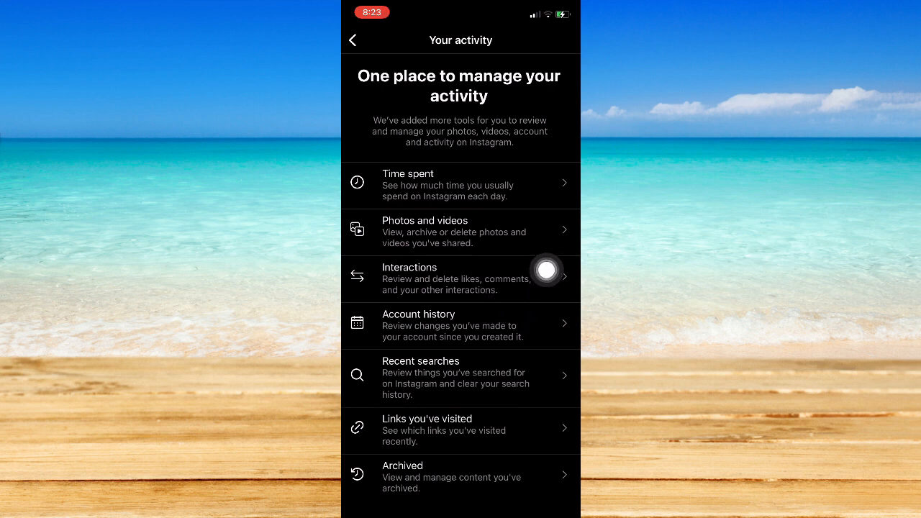
{"action": "mouse_move", "coordinate": [527, 281]}
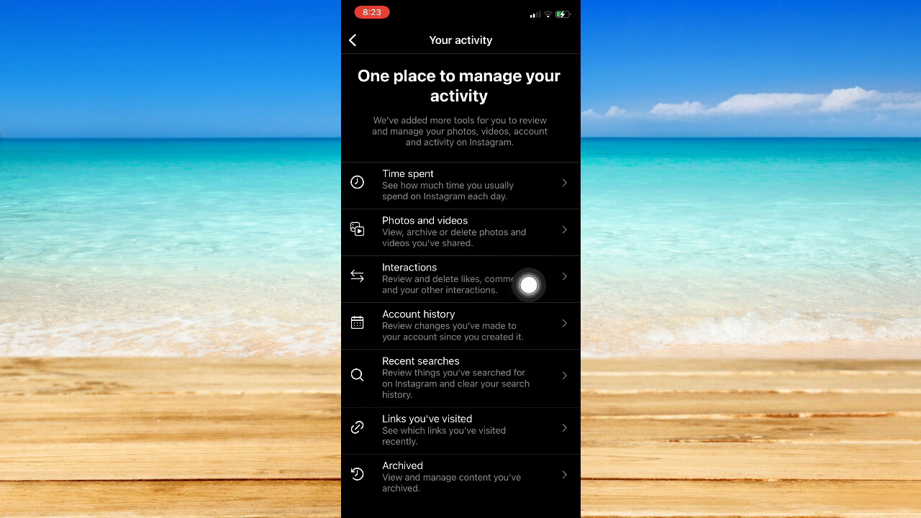
{"action": "mouse_move", "coordinate": [558, 161]}
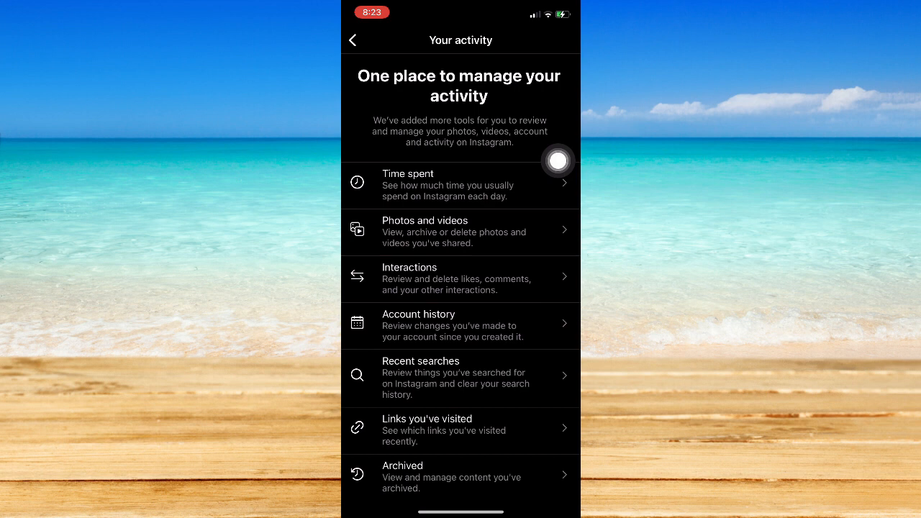
Open the Interactions section listing Comments, Likes, Story replies and Reviews
{"action": "left_click", "coordinate": [461, 279]}
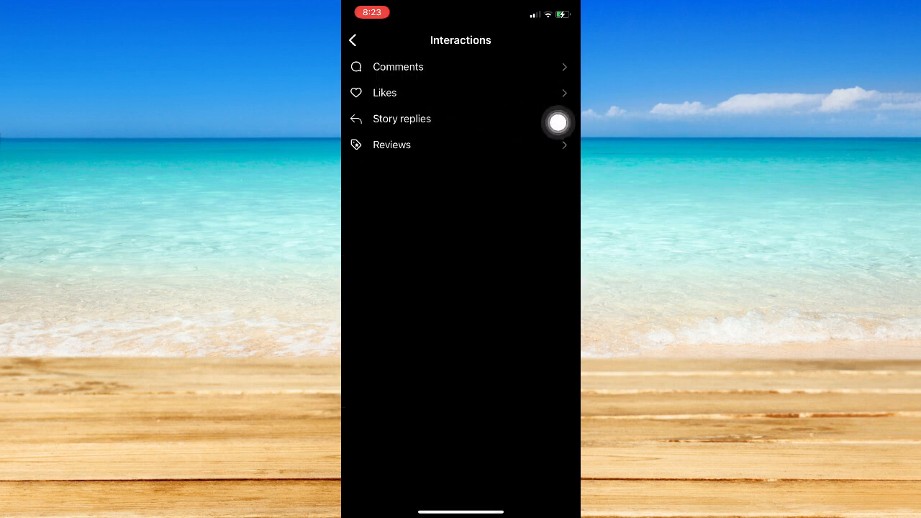
Open the Comments list showing your own comments, newest to oldest
{"action": "left_click", "coordinate": [397, 68]}
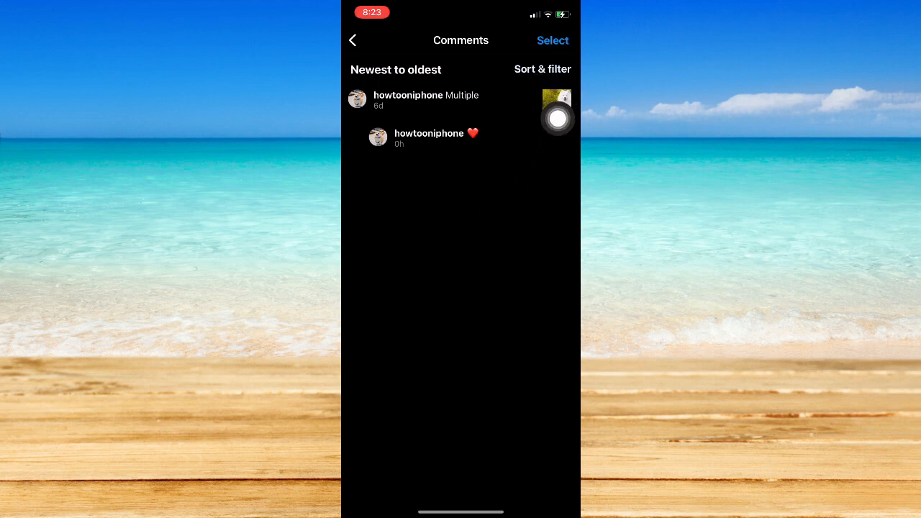
Bring up the comments Sort & filter sheet, review the Sort by order options, and return to it
{"action": "left_click", "coordinate": [541, 69]}
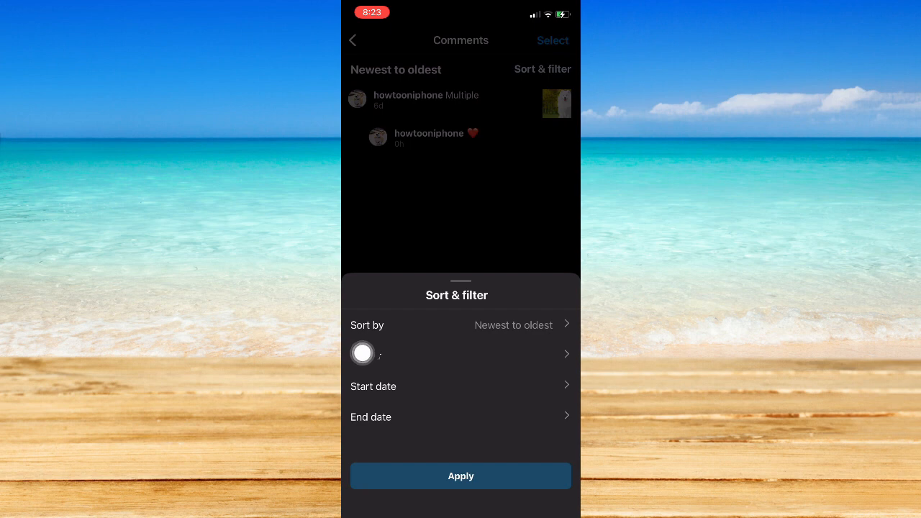
{"action": "left_click", "coordinate": [461, 325]}
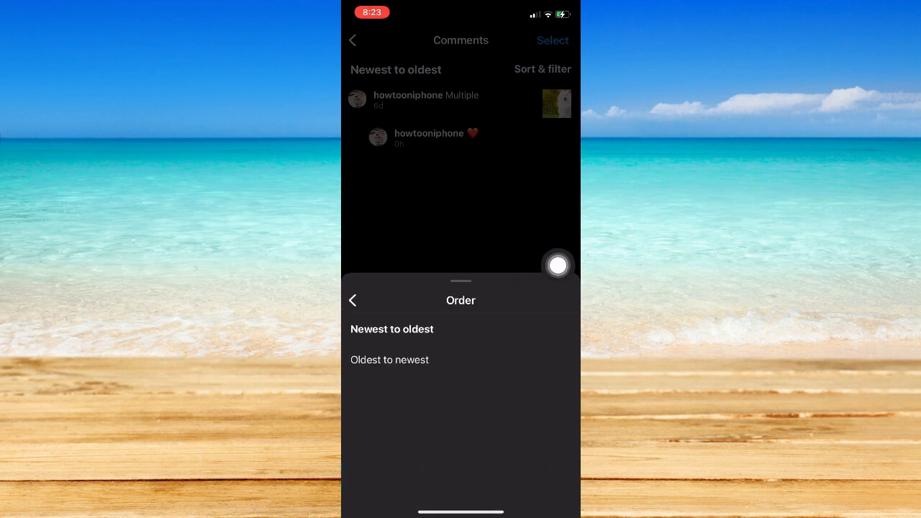
{"action": "left_click", "coordinate": [353, 301]}
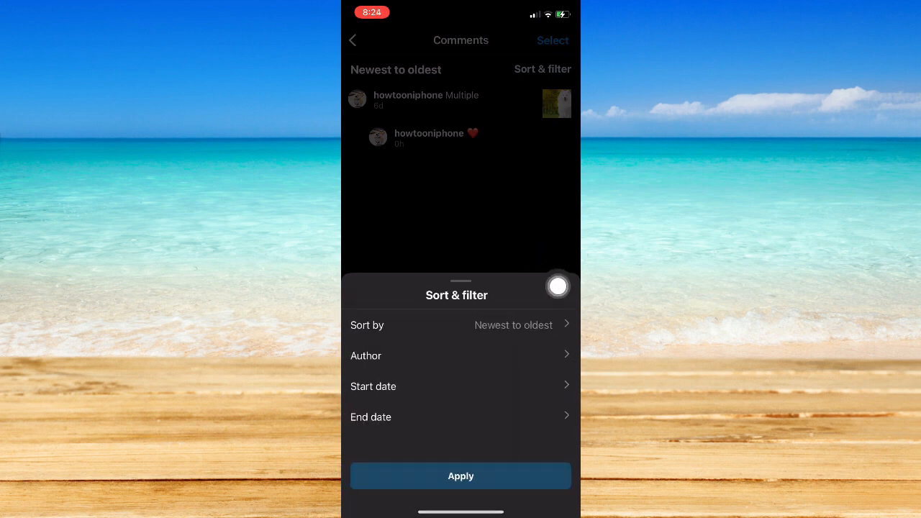
{"action": "mouse_move", "coordinate": [527, 375]}
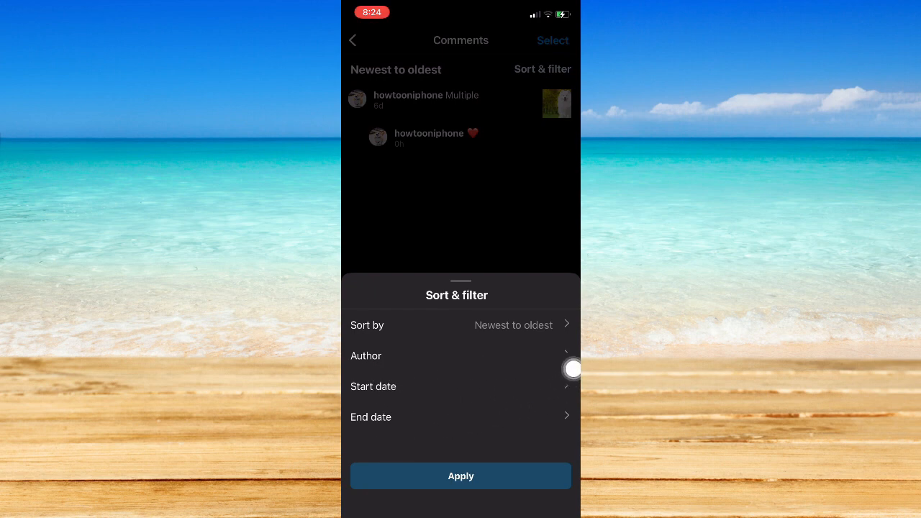
{"action": "mouse_move", "coordinate": [416, 395]}
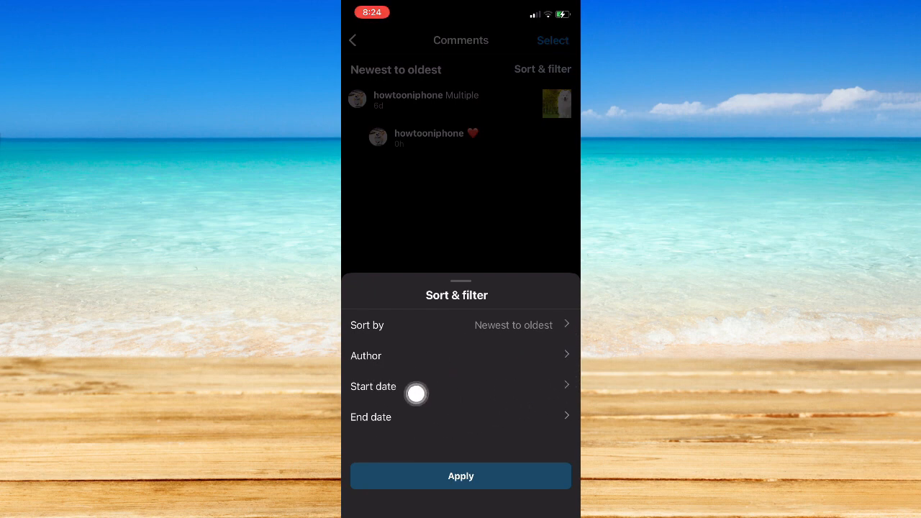